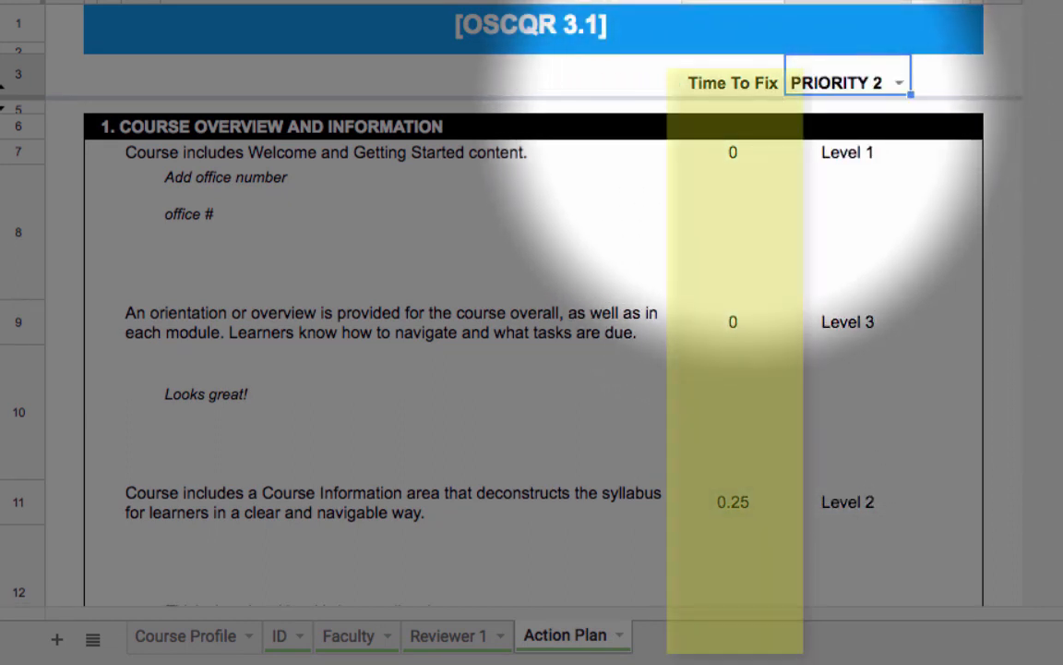
- Switch from the Action Plan sheet to the printable OSCQR standards rubric
left_click(736, 81)
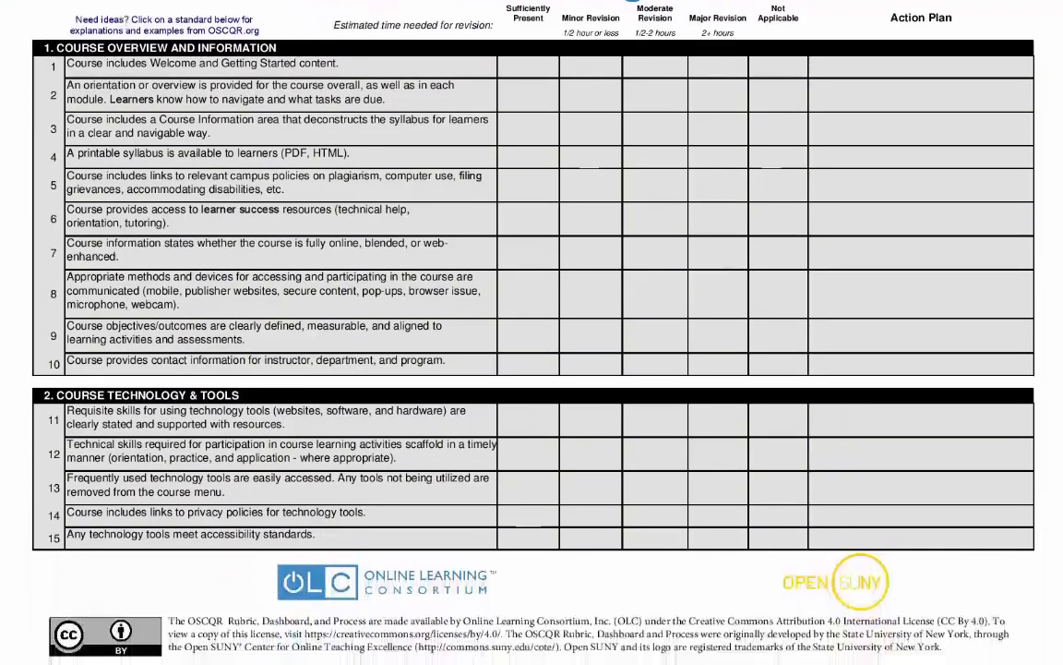
scroll("down", 3)
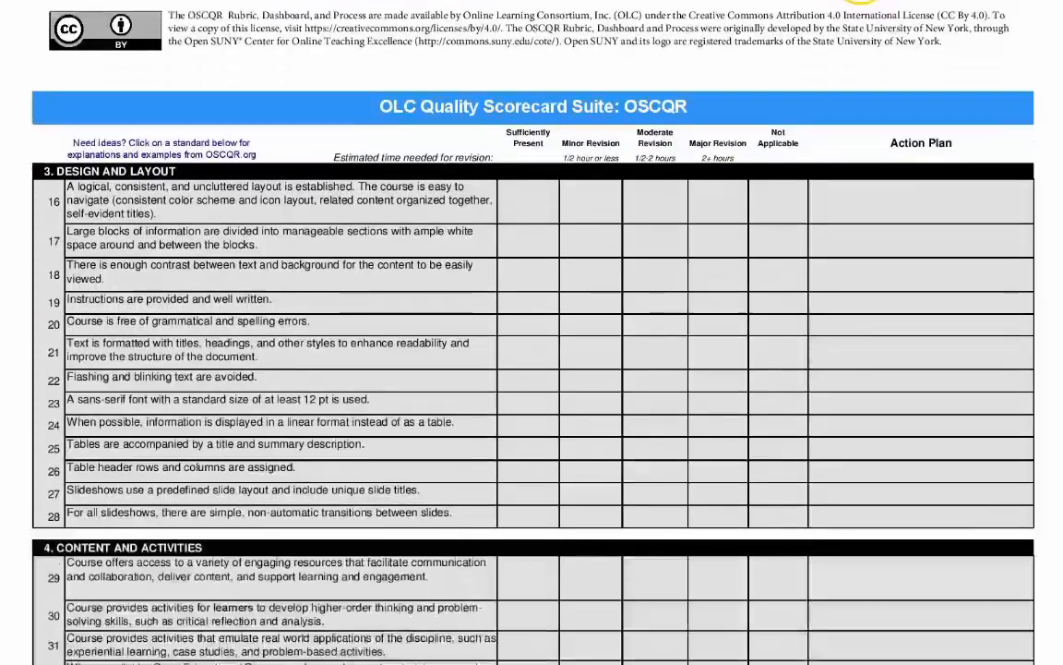
scroll("down", 3)
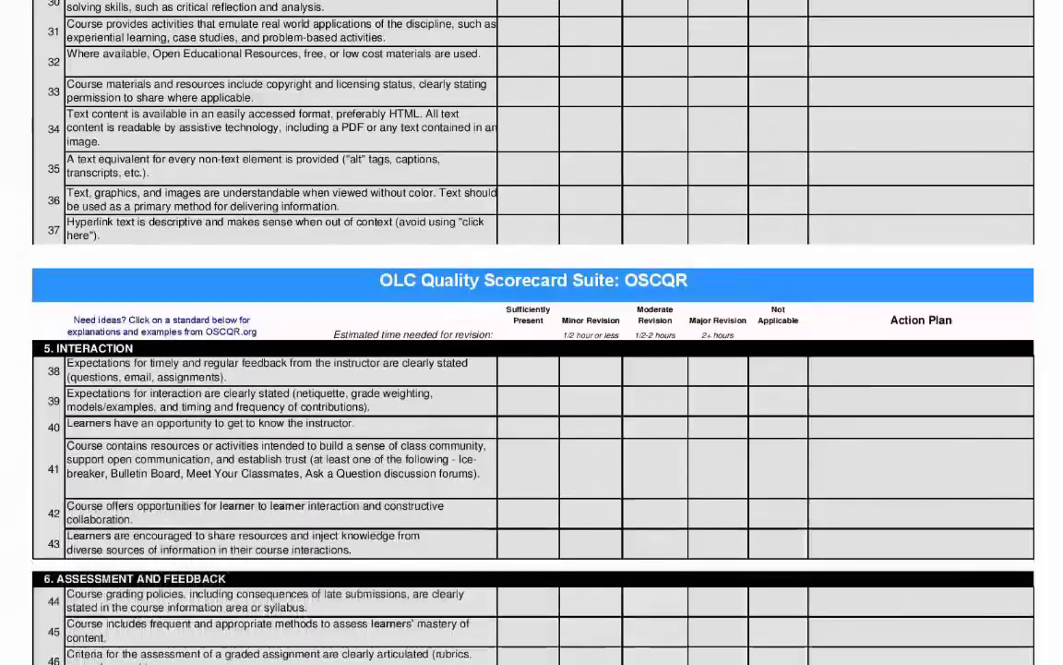
scroll("down", 3)
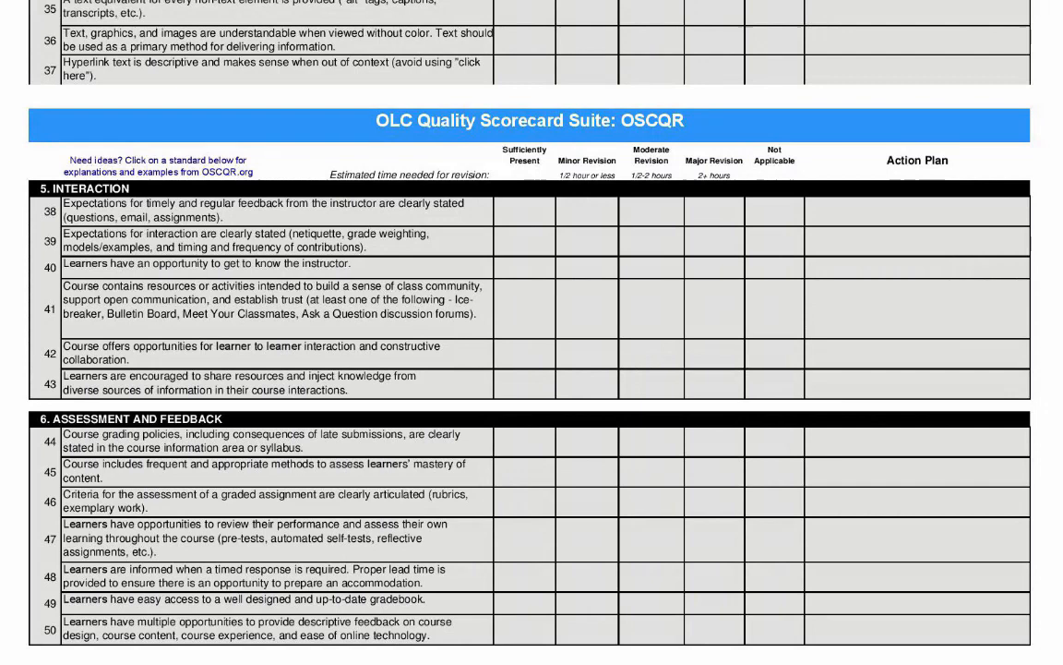